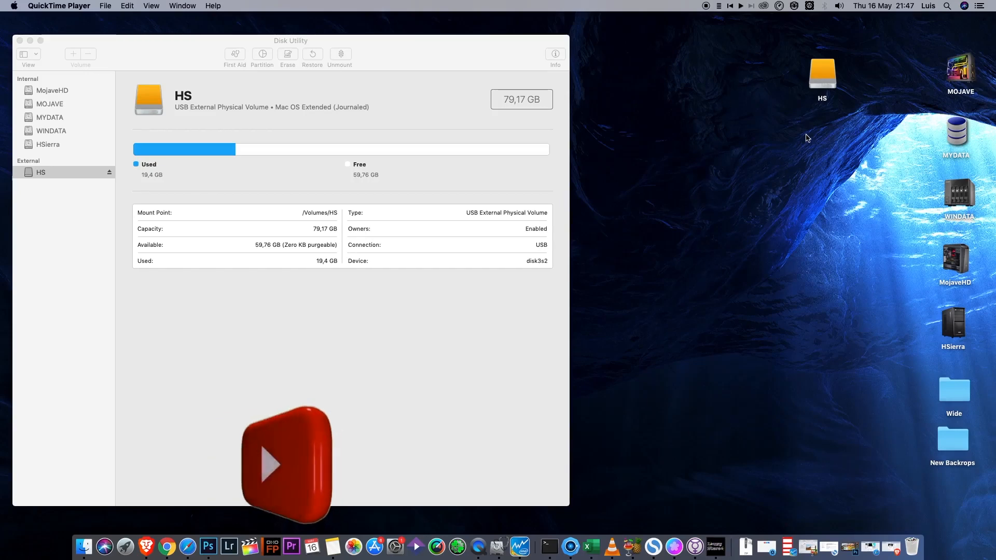
# - Check the Finder info for the HS desktop volume, then close it
pyautogui.click(821, 76)
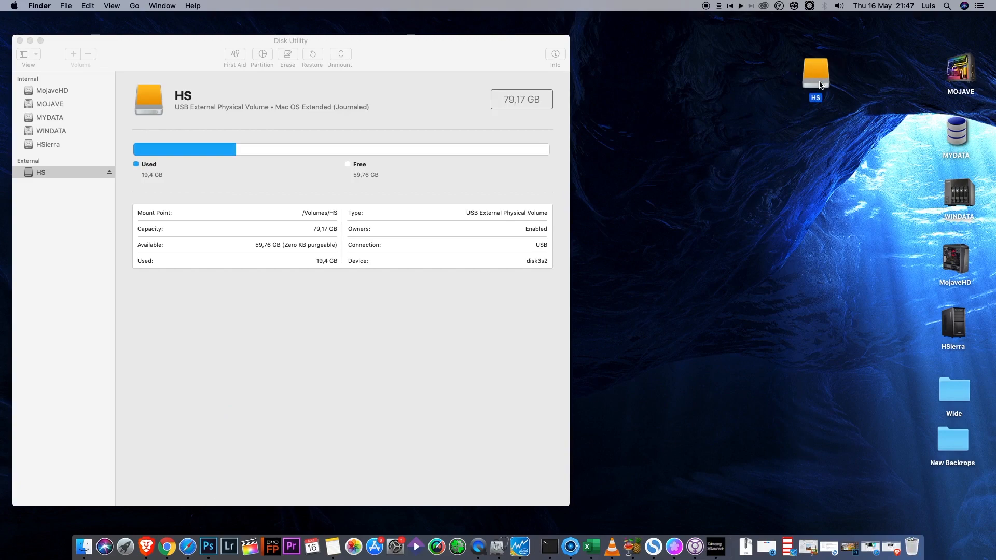
pyautogui.doubleClick(815, 73)
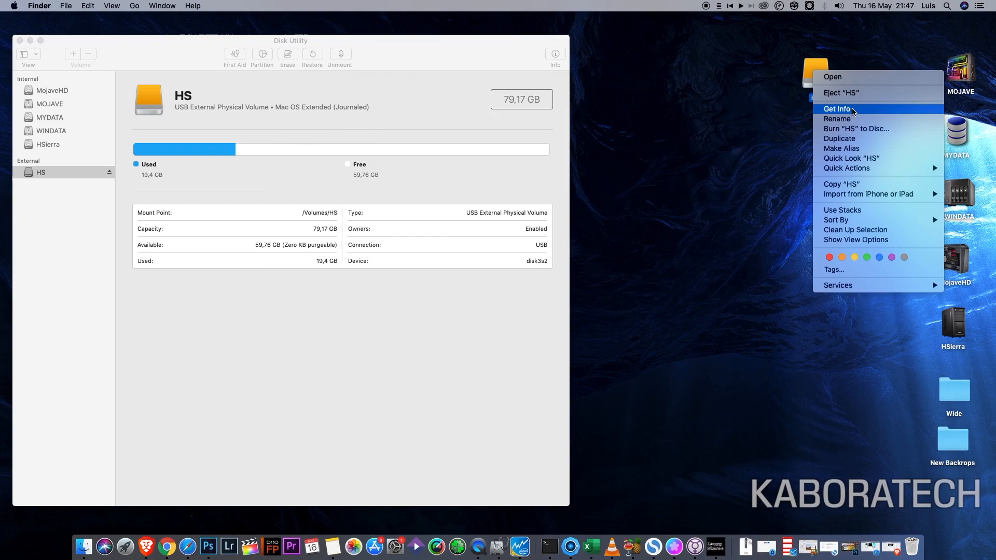
pyautogui.click(837, 109)
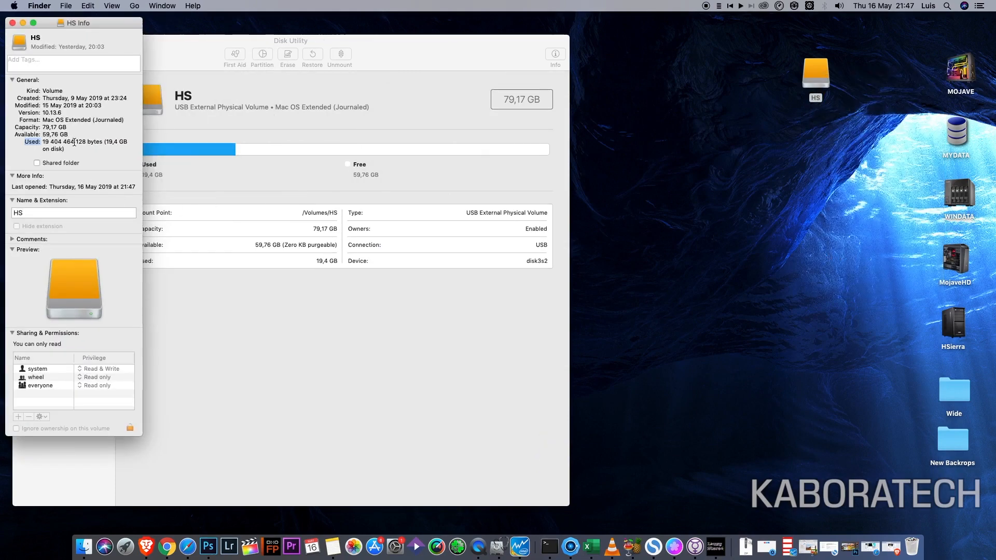
pyautogui.click(12, 23)
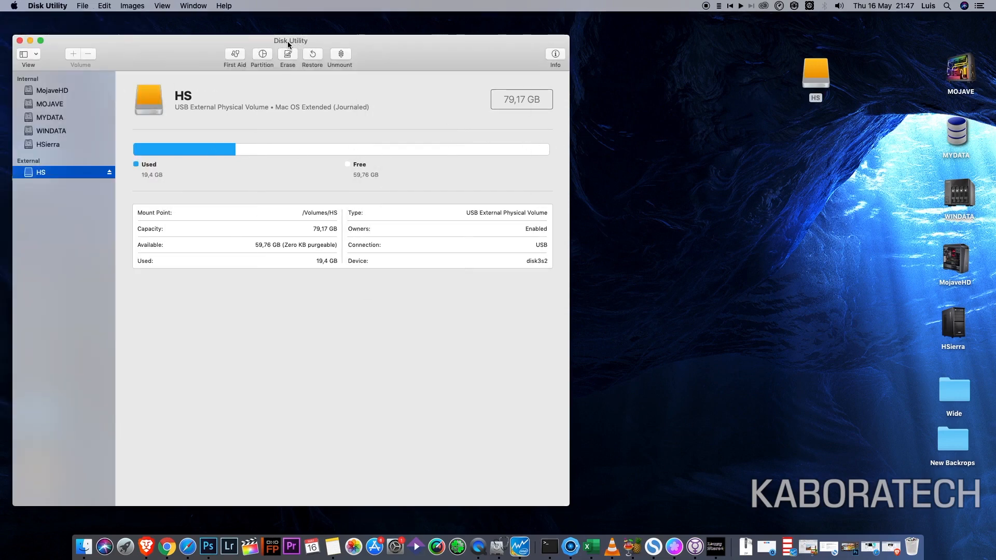
# - Show all devices in Disk Utility and select the 80 GB ST380013 AS Media disk
pyautogui.click(161, 6)
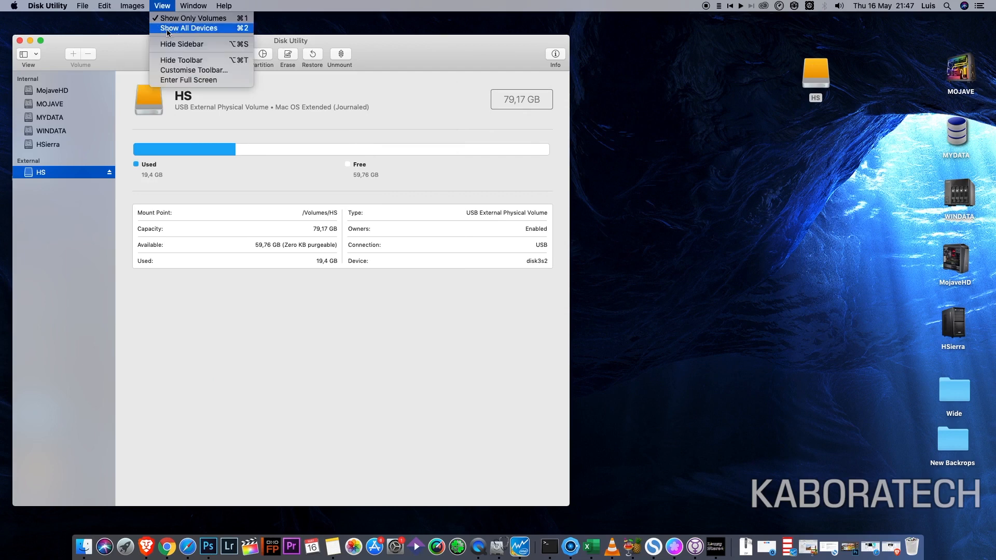
pyautogui.click(189, 28)
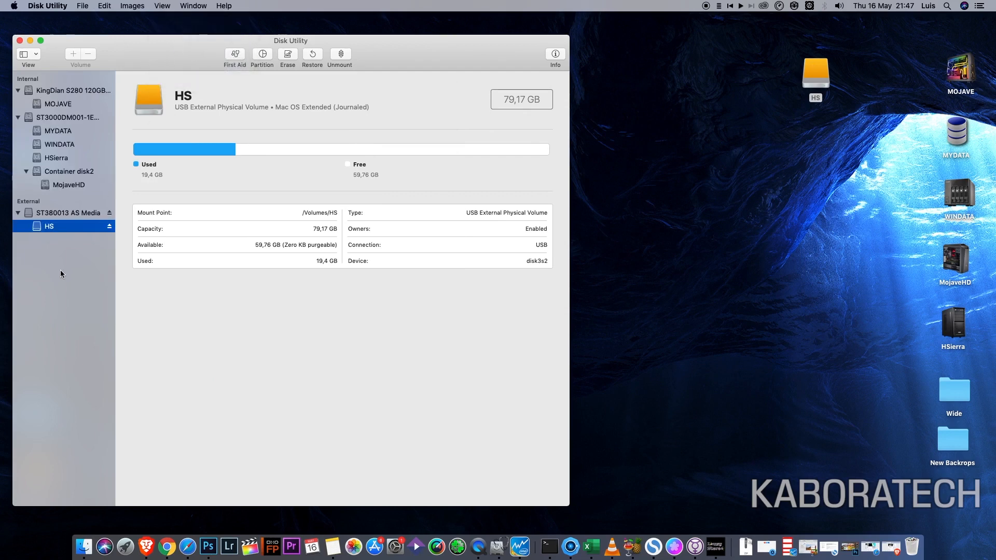
pyautogui.click(69, 212)
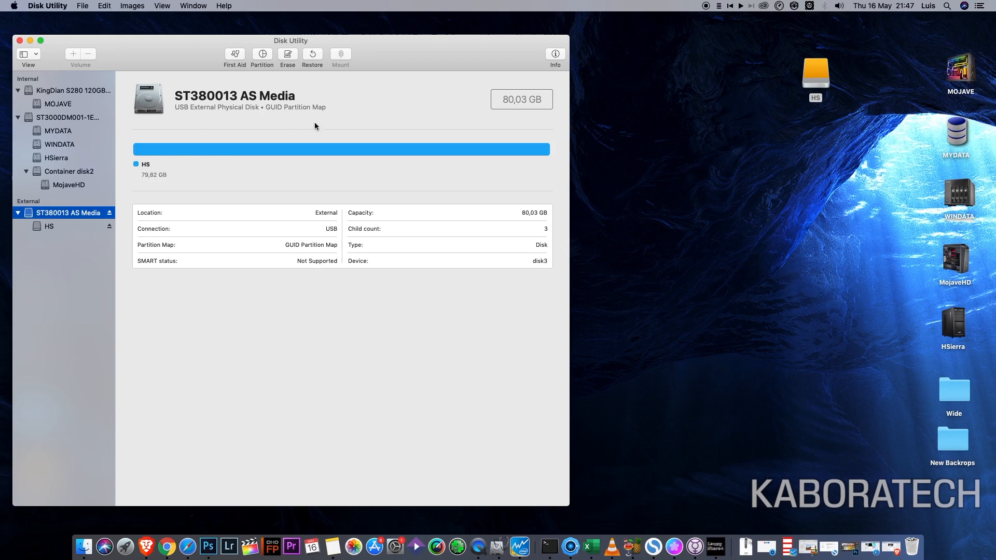
# - Add a 39.9 GB APFS partition named 'Mojave' beside HS and apply the layout
pyautogui.click(261, 56)
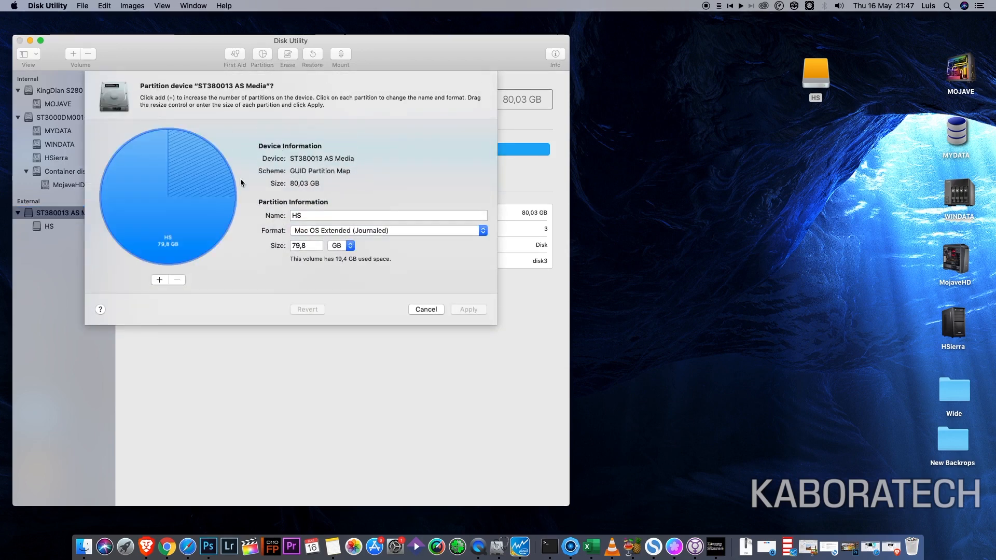
pyautogui.click(159, 280)
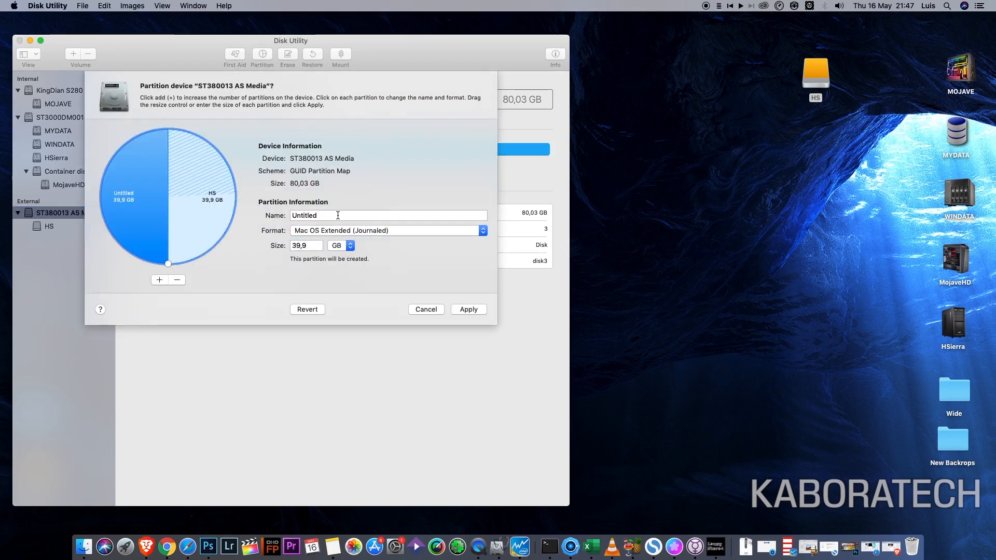
pyautogui.write('M')
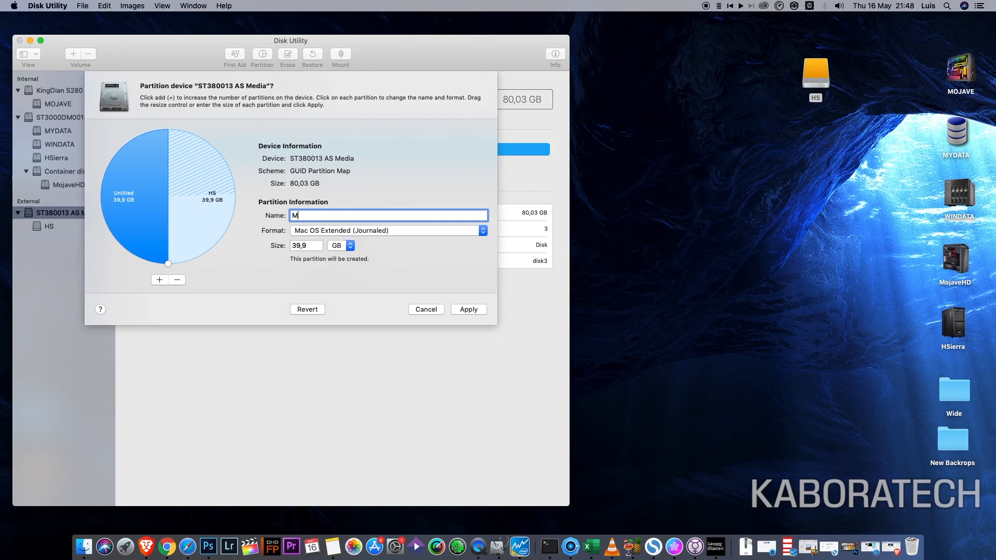
pyautogui.write('ojave')
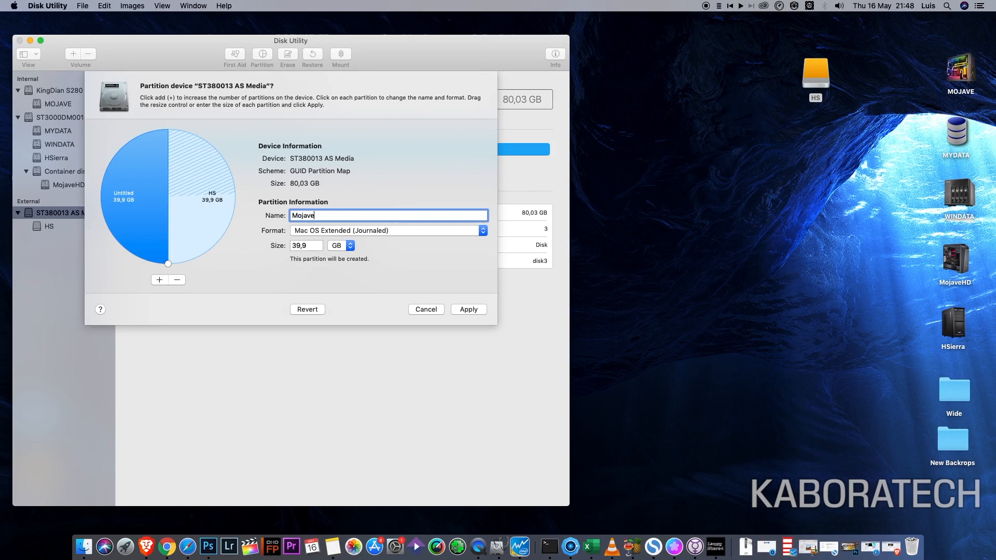
pyautogui.click(386, 231)
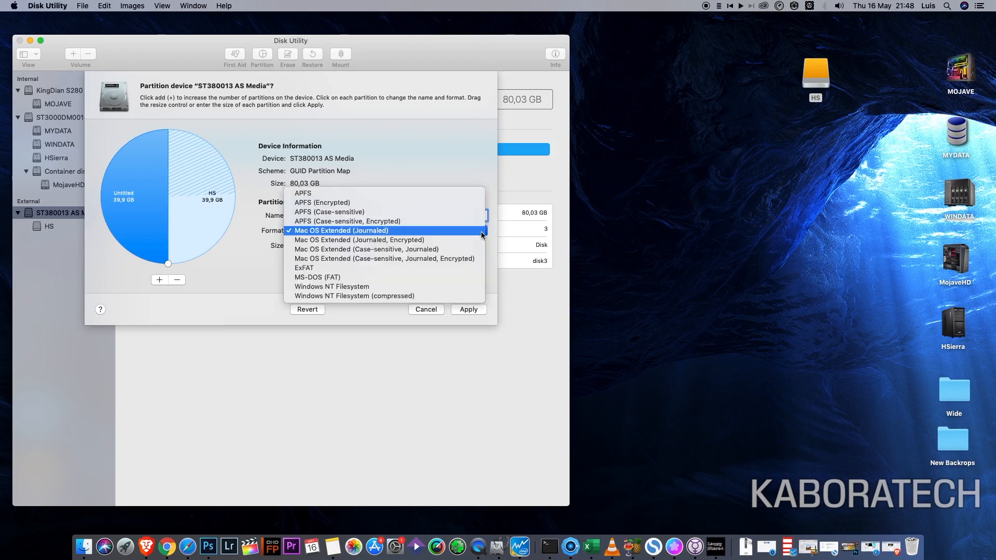
pyautogui.click(303, 193)
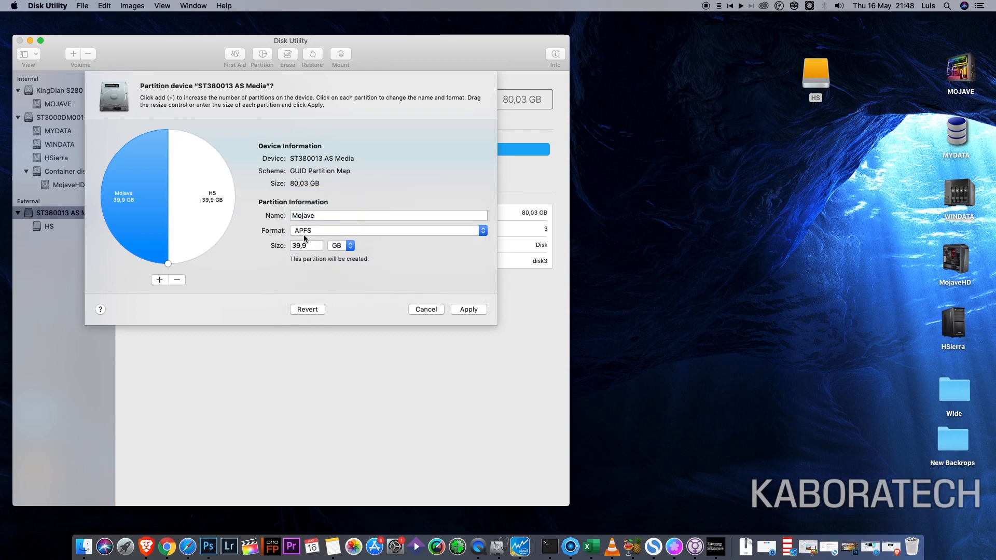
pyautogui.click(387, 215)
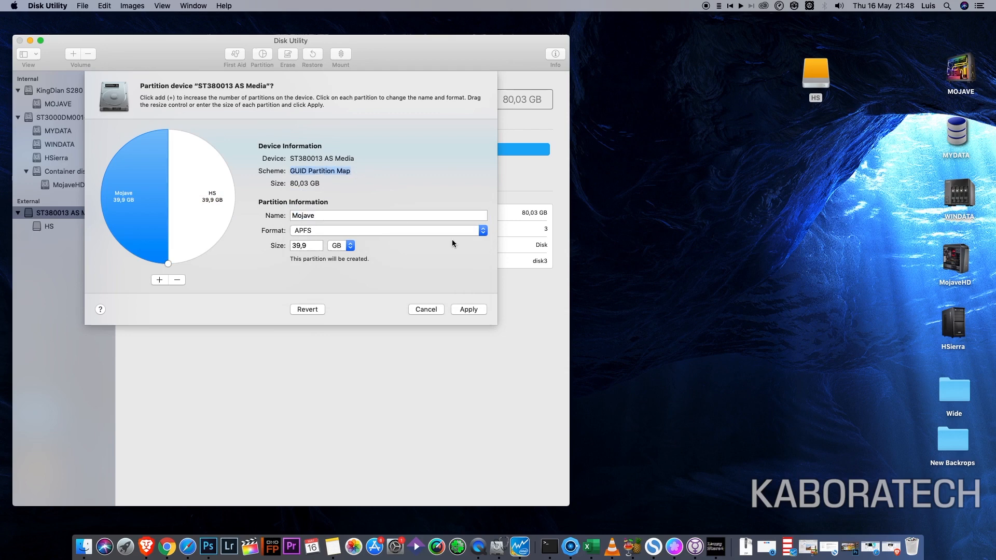
pyautogui.click(467, 309)
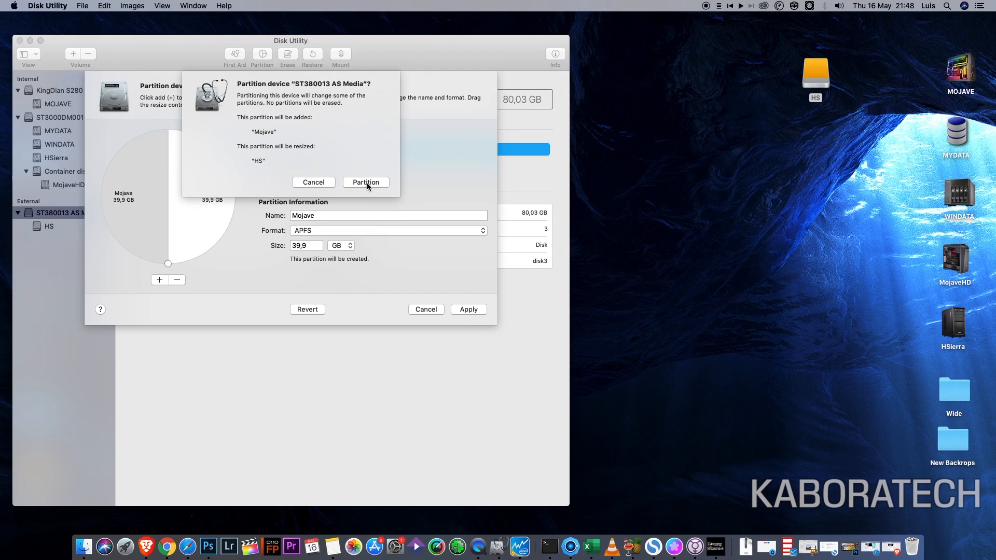
# - Confirm partitioning the external disk and show the operation's detailed log
pyautogui.click(365, 182)
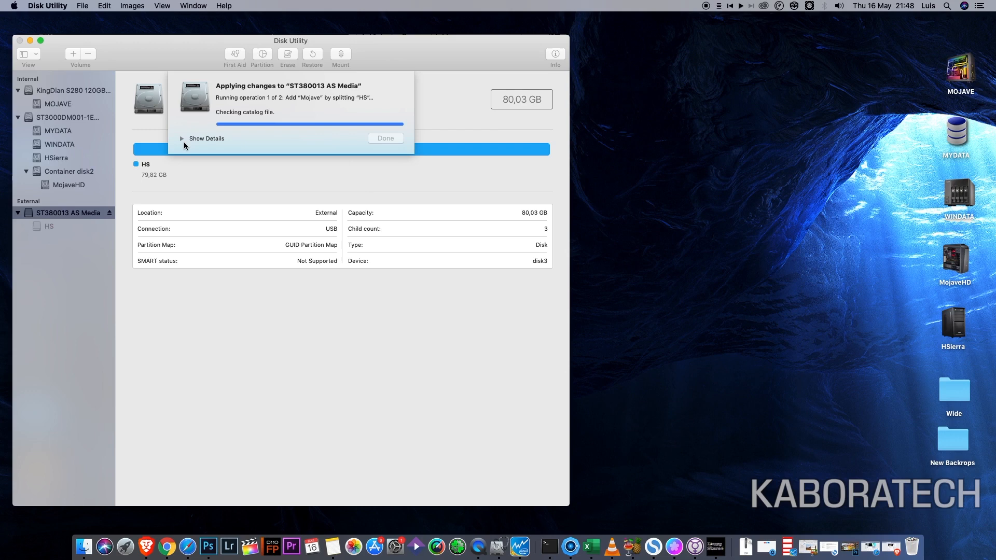
pyautogui.click(203, 138)
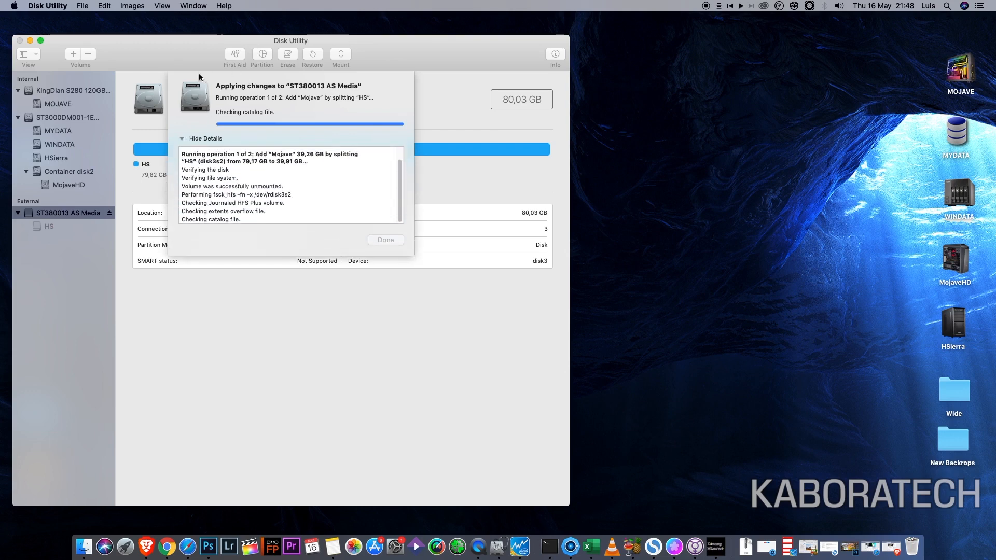
pyautogui.moveTo(200, 74)
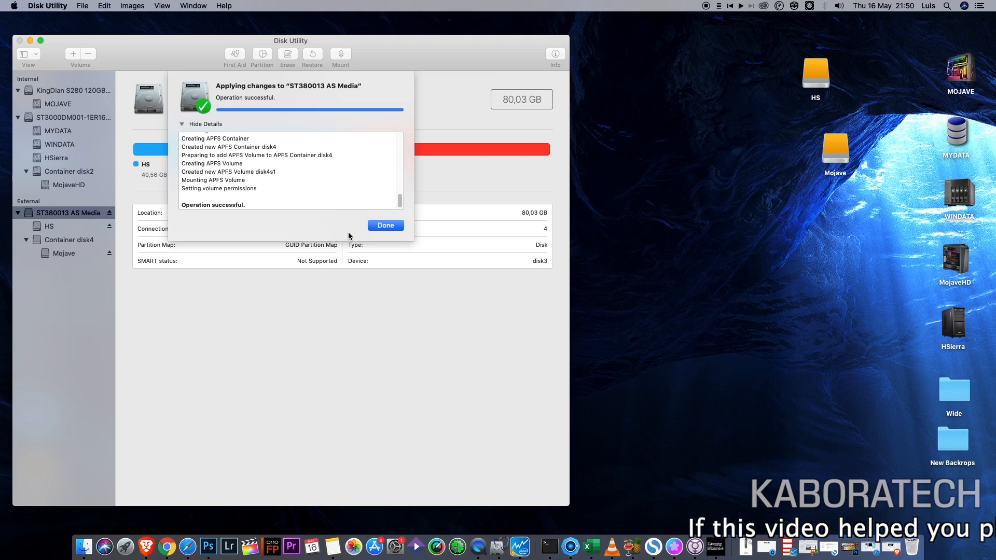
# - Dismiss the completed summary showing HS at 40.56 GB and Mojave at 39.26 GB
pyautogui.click(385, 224)
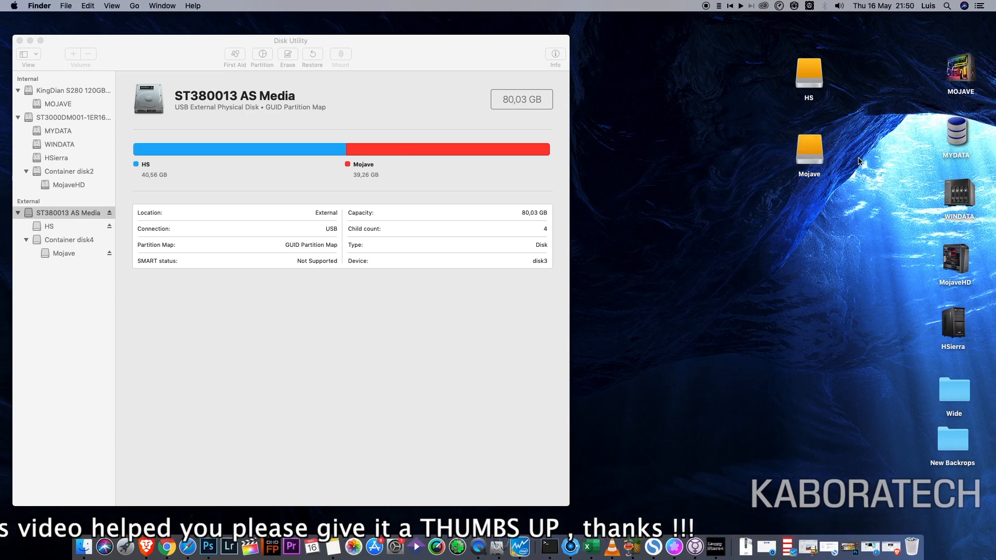
pyautogui.rightClick(954, 262)
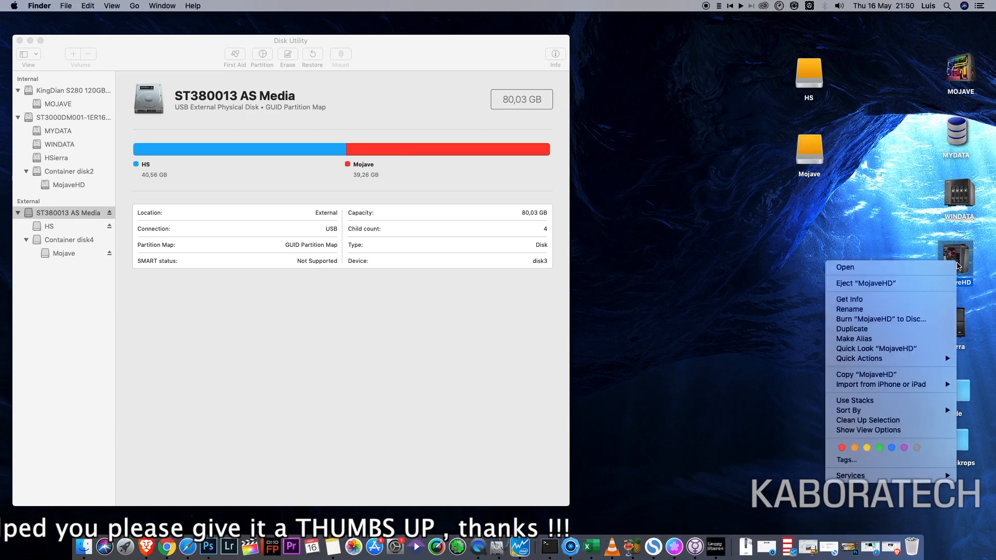
pyautogui.click(849, 299)
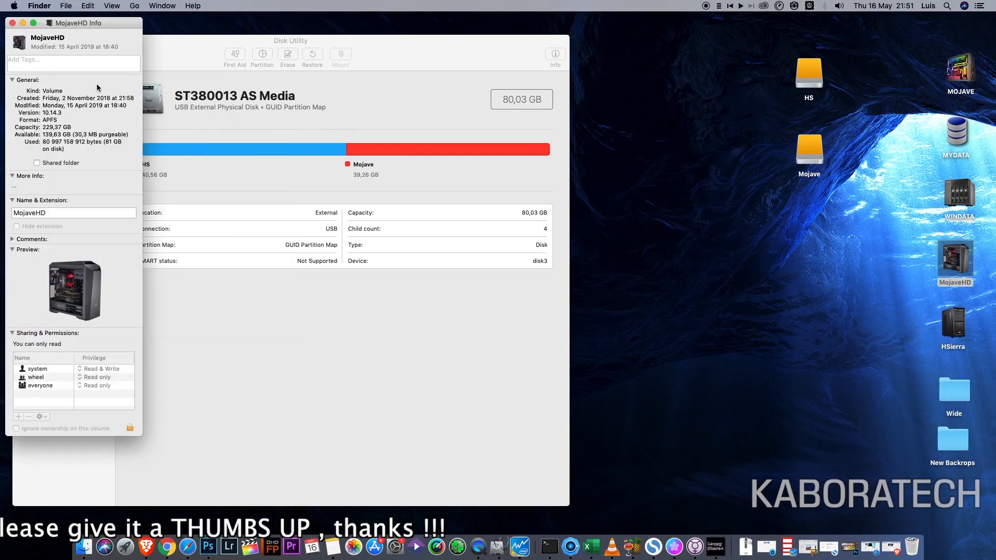
pyautogui.click(88, 5)
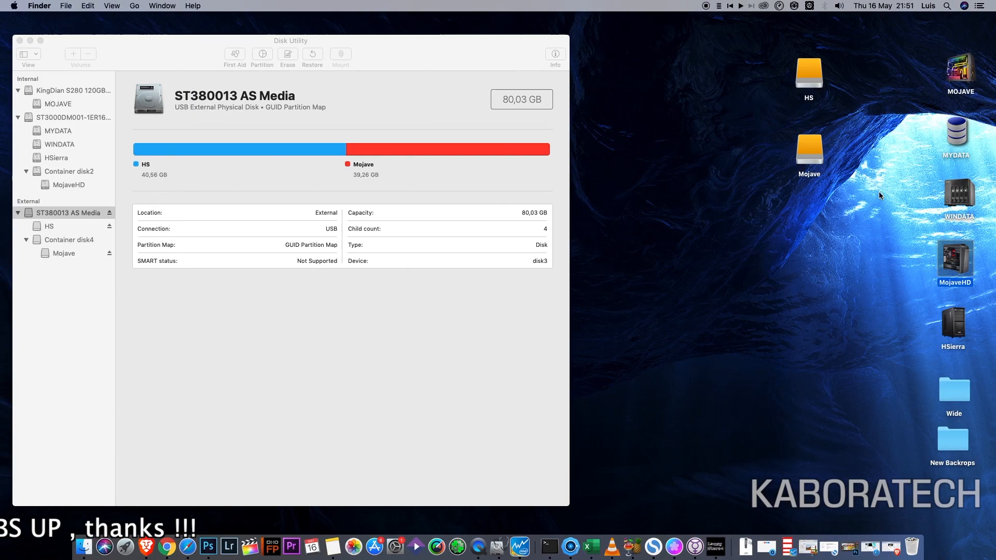
# - Paste MojaveHD's tower-computer icon onto the Mojave volume in its Info window, then close it
pyautogui.rightClick(808, 146)
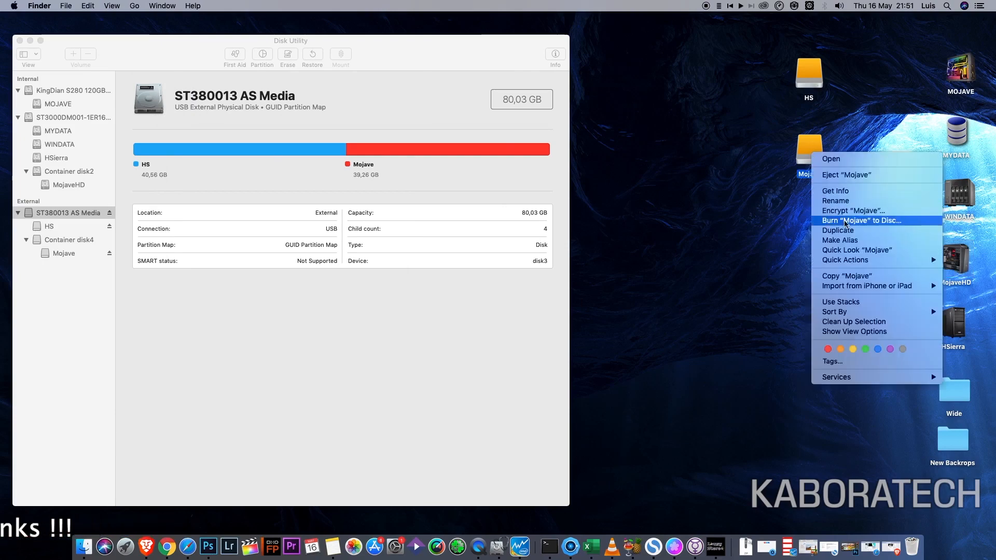
pyautogui.click(835, 192)
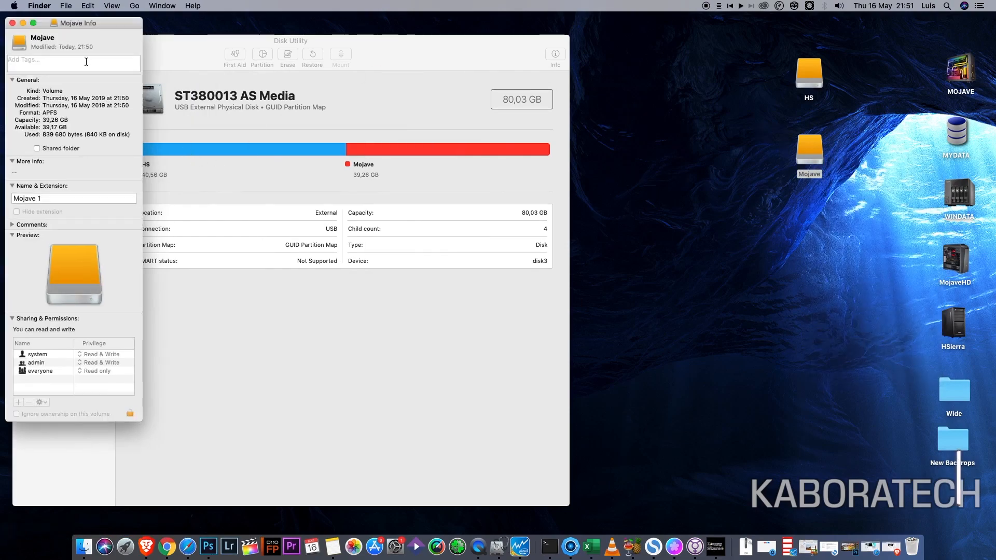
pyautogui.click(88, 6)
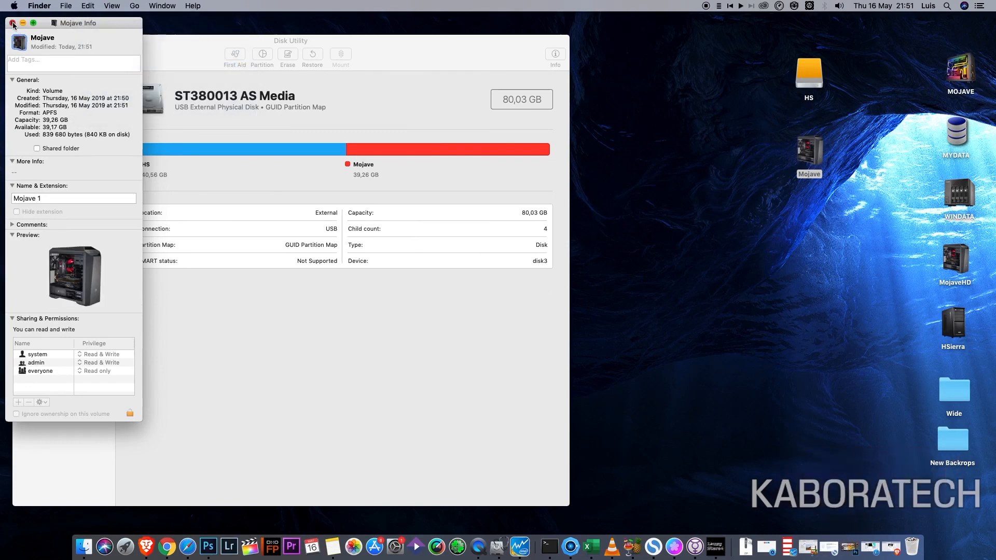
pyautogui.click(13, 23)
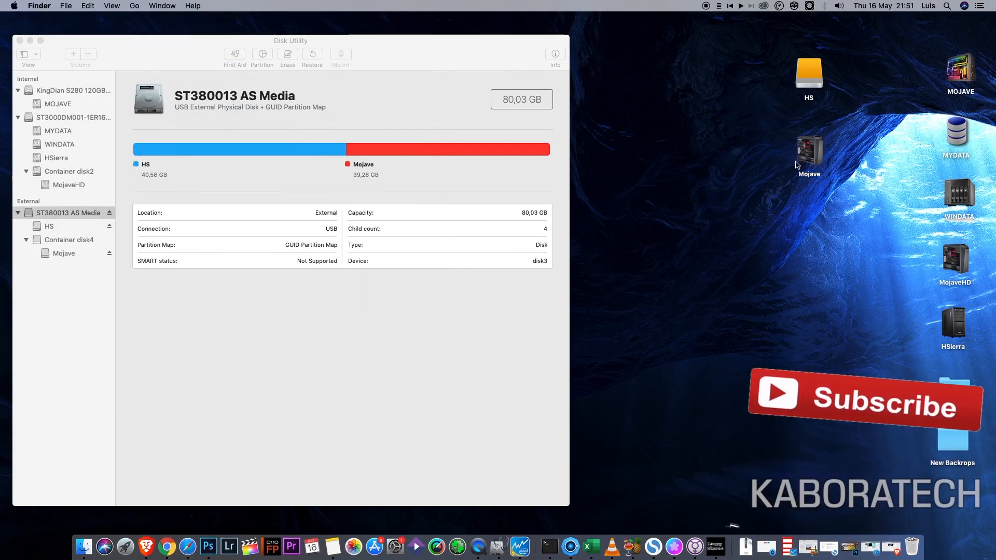